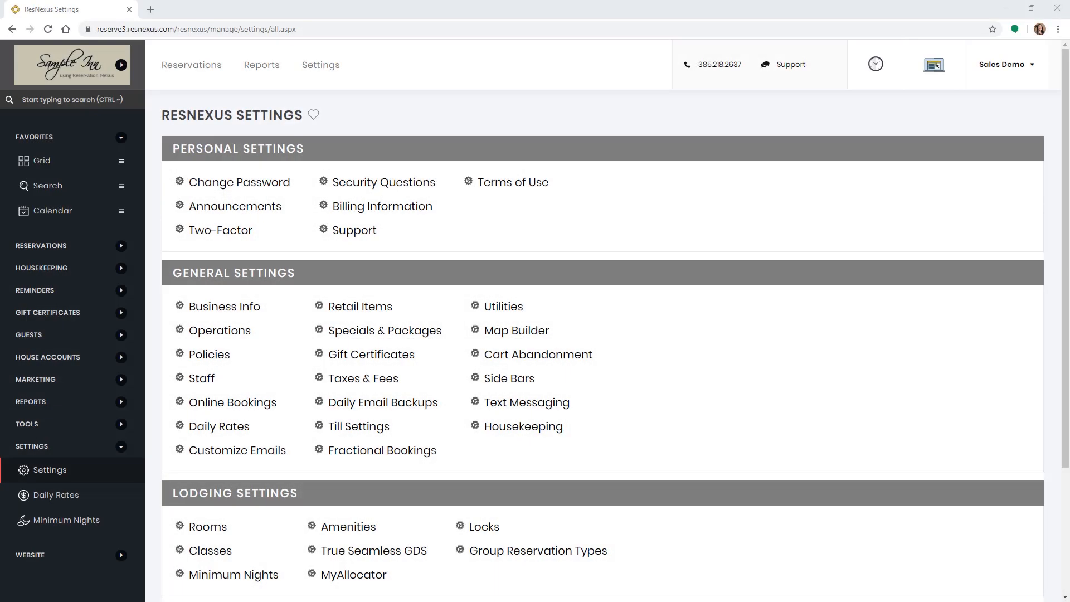
mouse_move(371, 355)
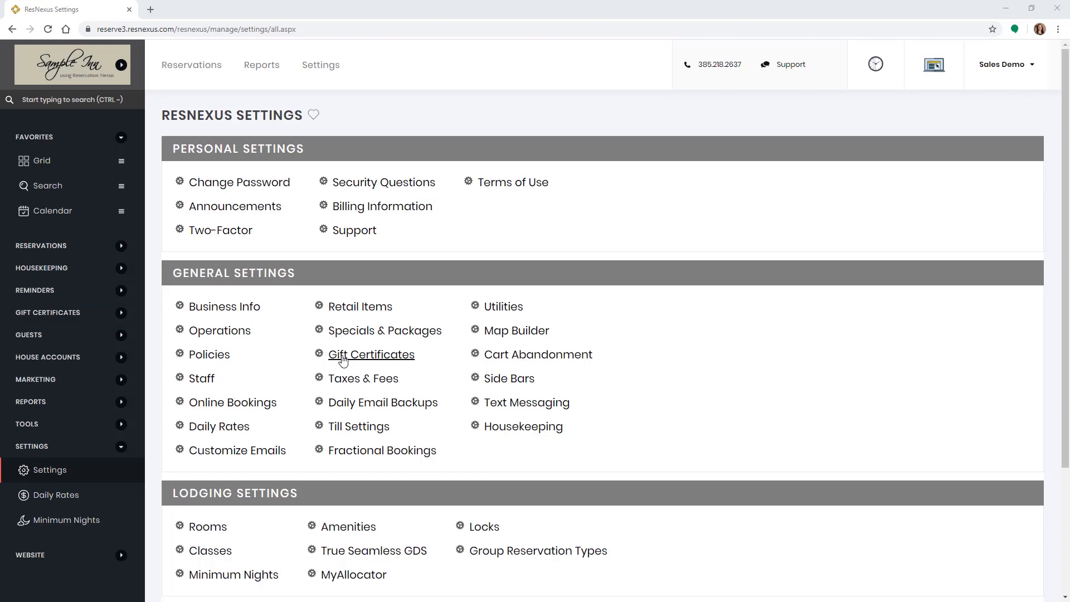
Open Gift Certificates from the General Settings overview.
click(370, 354)
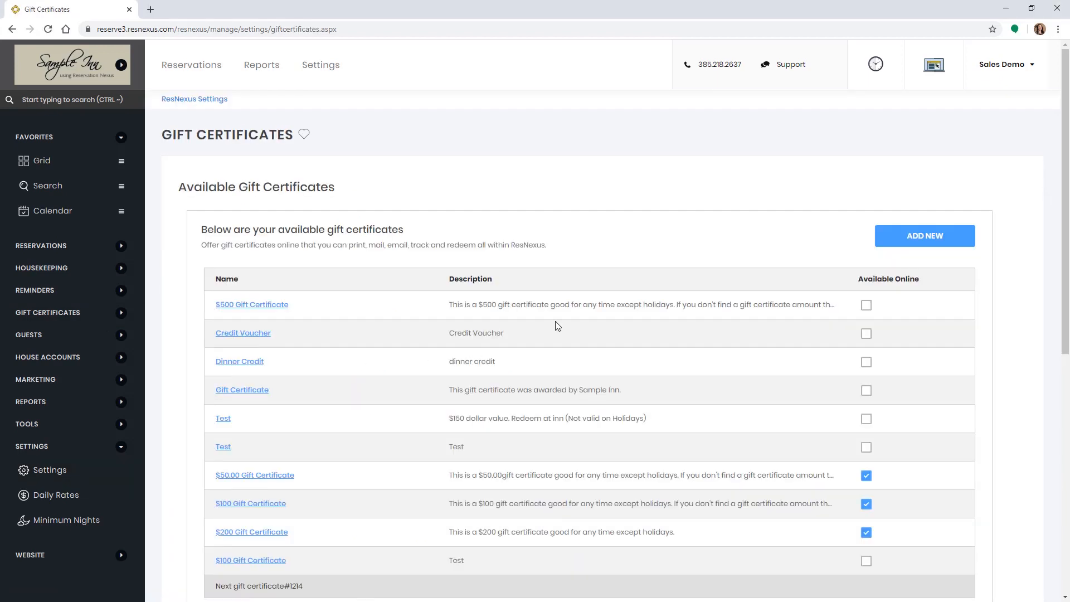
Save a new 'Credit Voucher' certificate described 'This credit voucher is good for any stay.'.
click(924, 235)
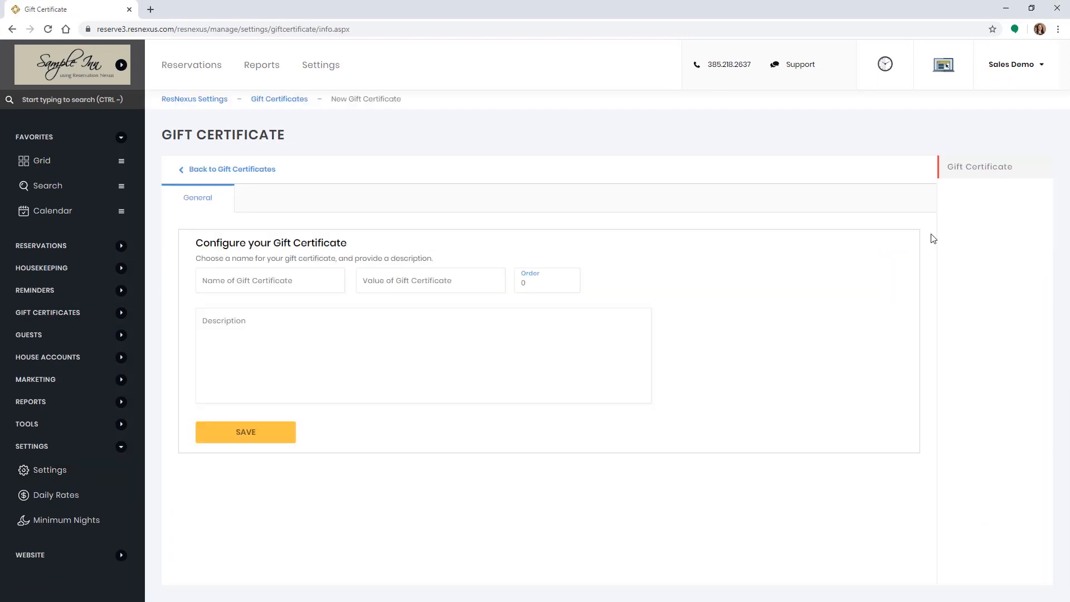
text(Credit Voucher)
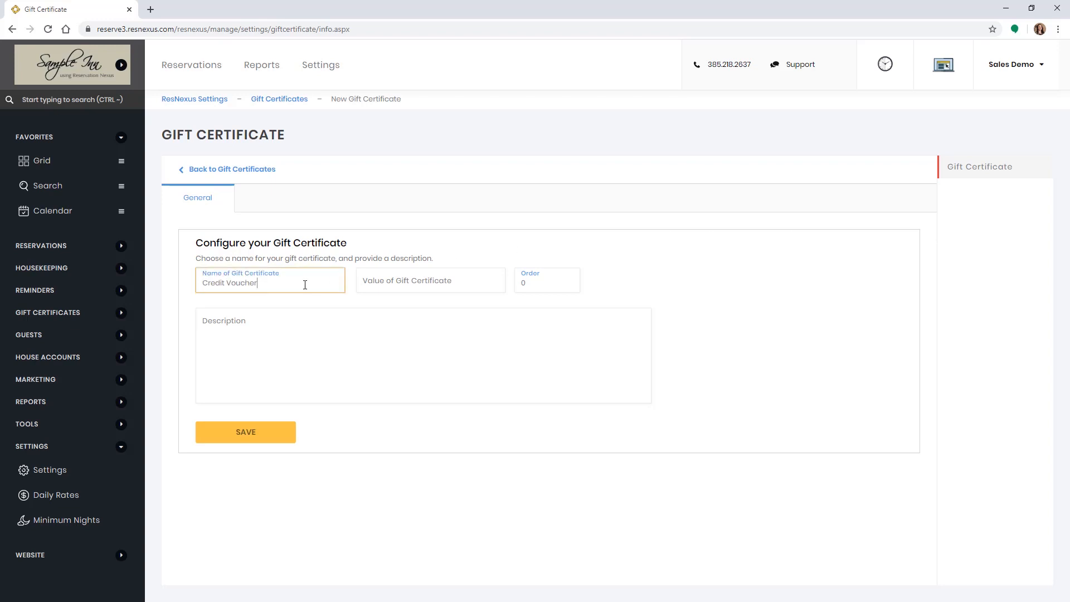
click(430, 280)
text(0)
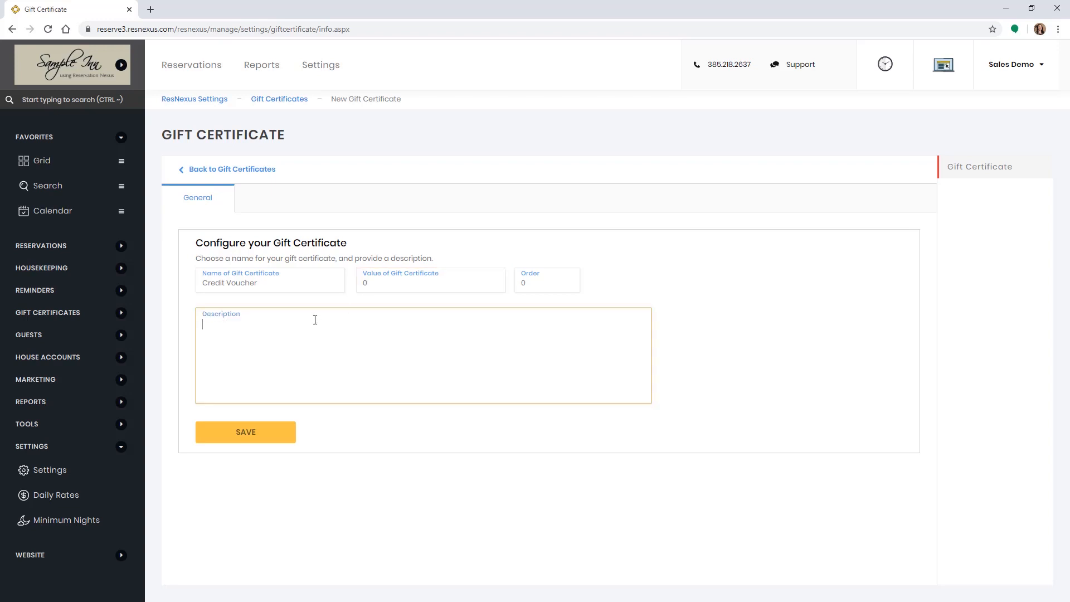
text(This credit voucher is good for any stay.)
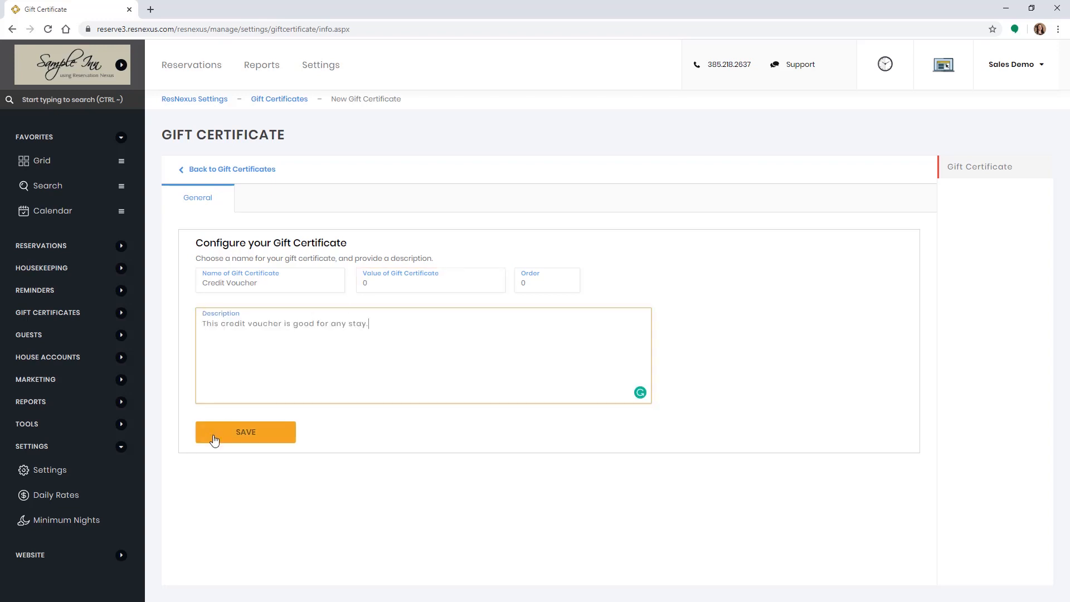
click(245, 431)
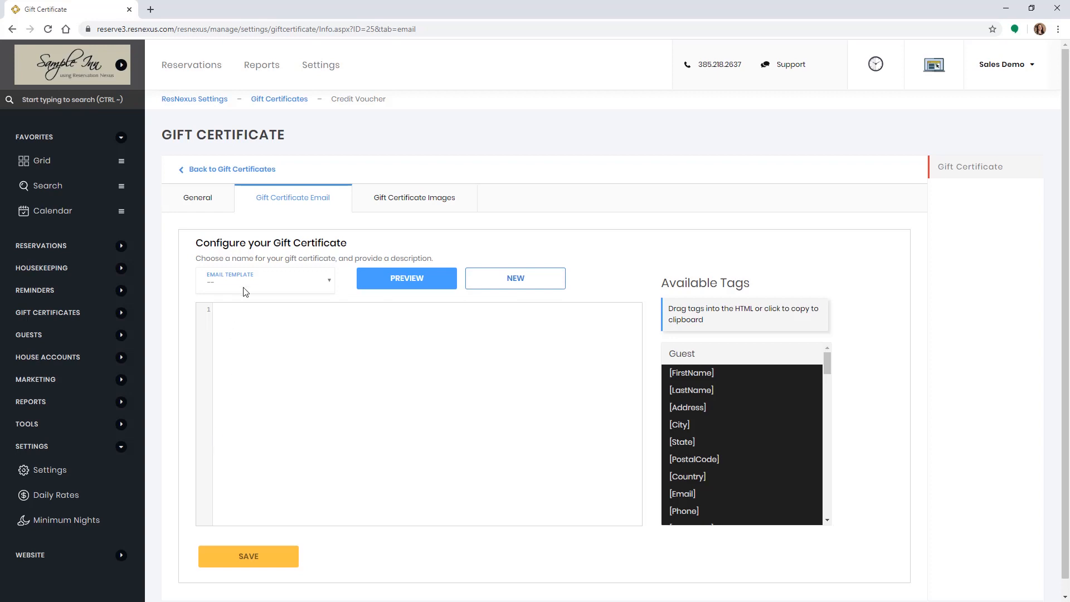
Create the Credit Voucher Blue email template from the library and return to Settings.
click(265, 280)
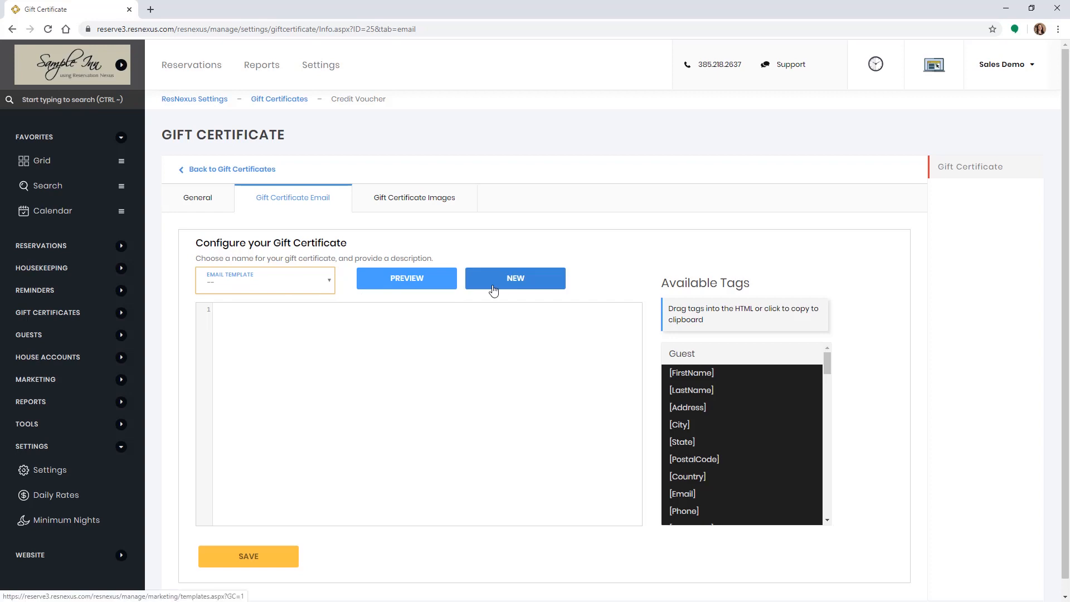
click(515, 277)
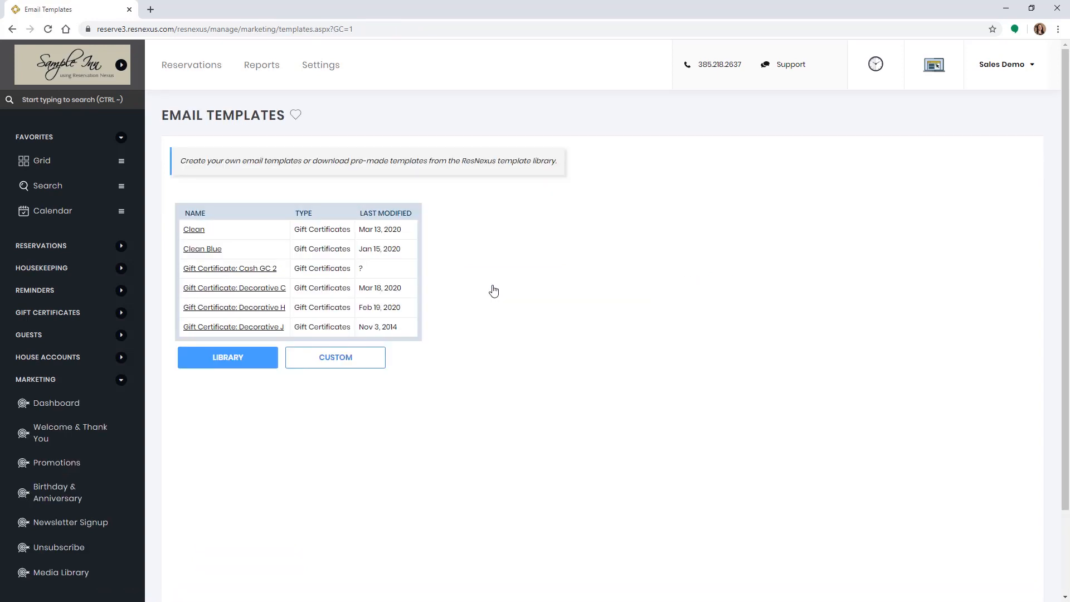
click(228, 357)
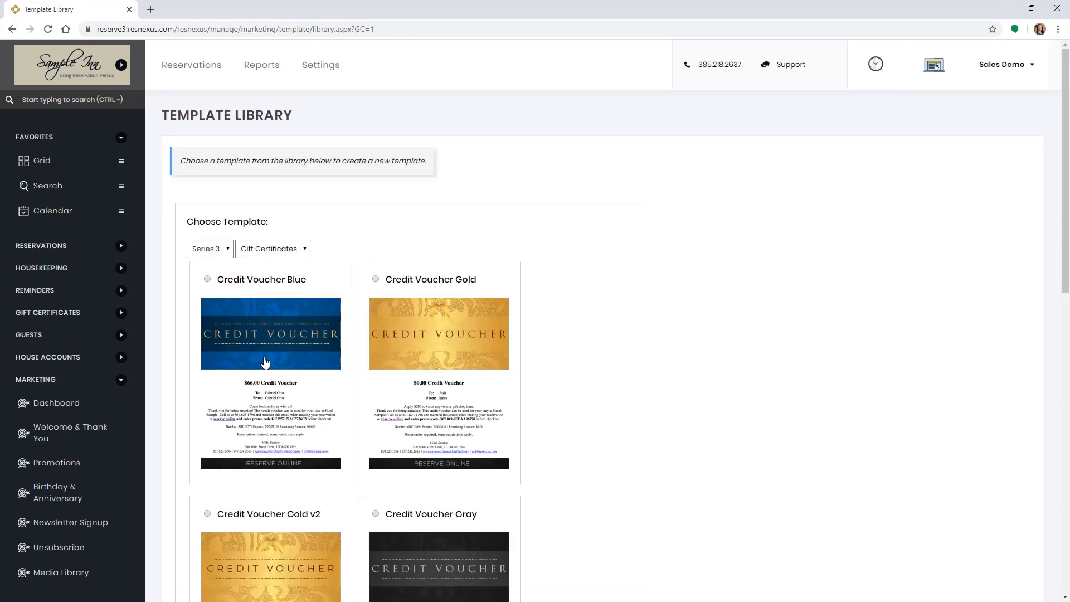
click(208, 278)
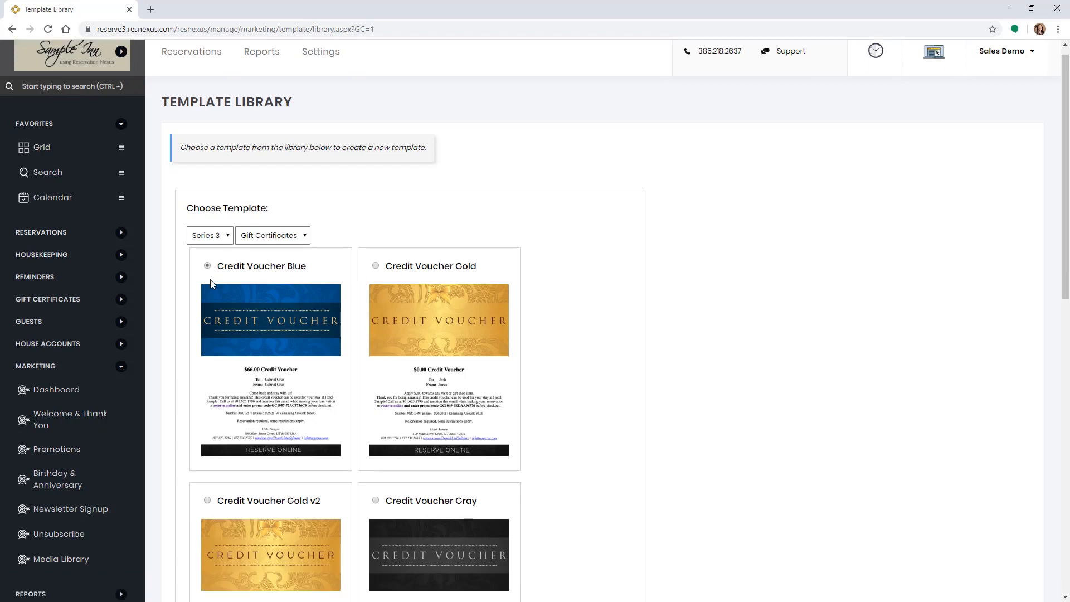
scroll(down, 3)
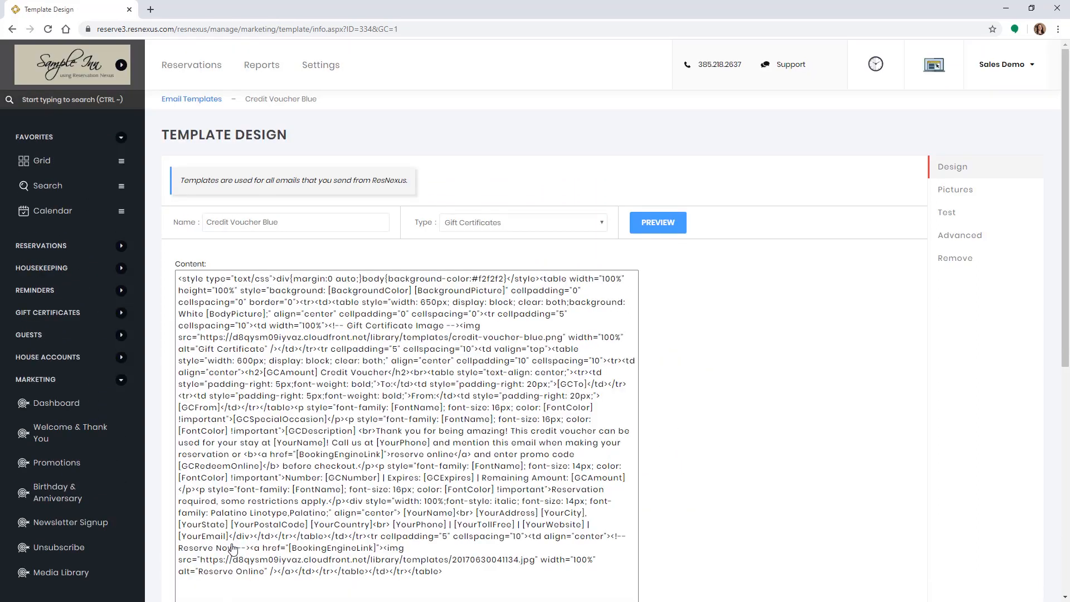
click(320, 64)
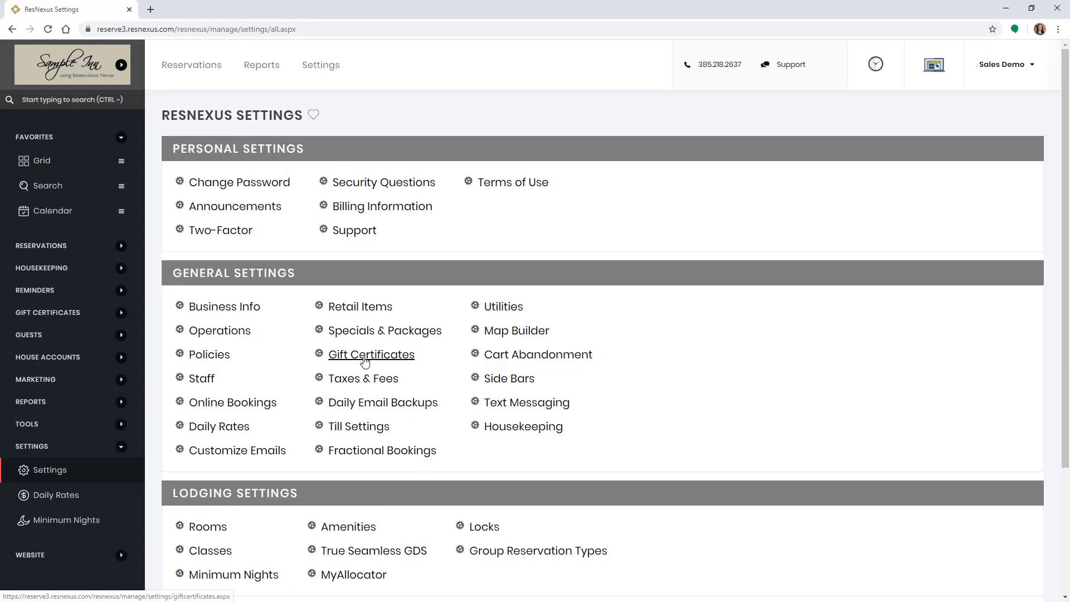
Select Credit Voucher Blue as the Credit Voucher certificate's email template and save.
click(370, 354)
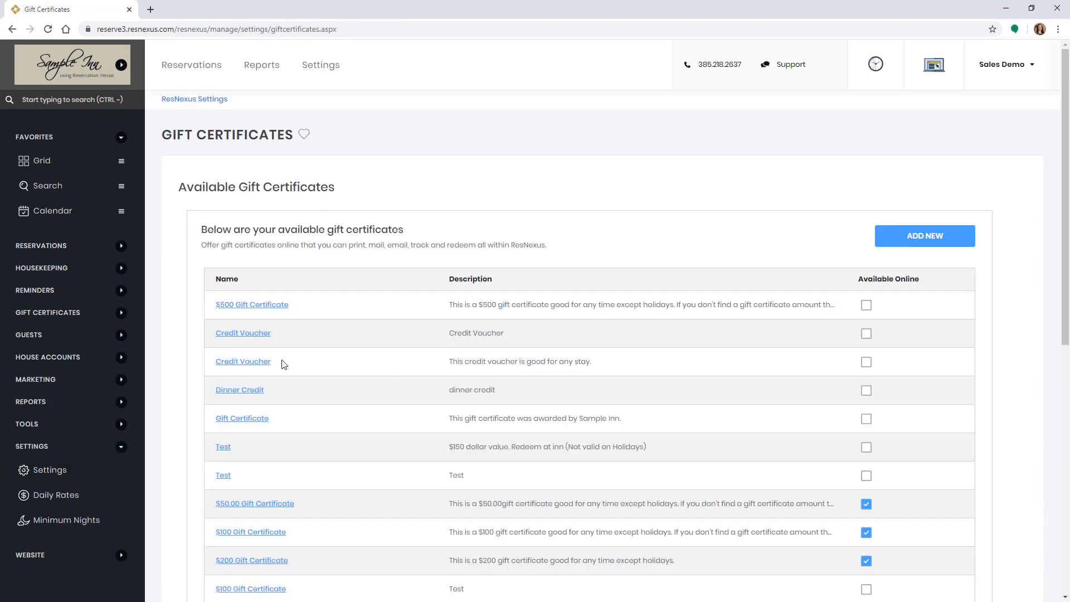
click(243, 361)
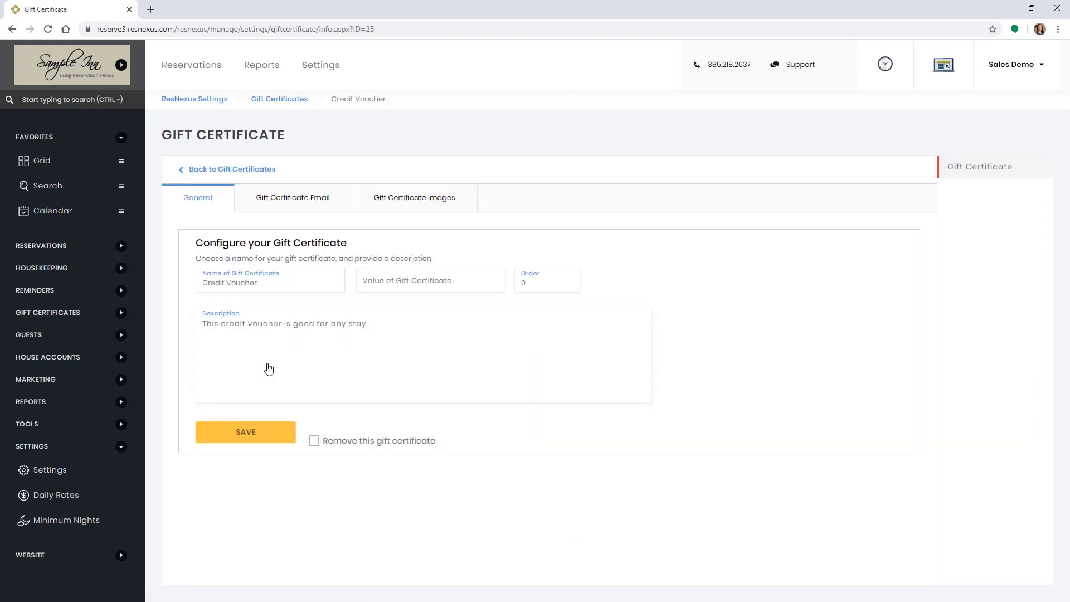
click(292, 197)
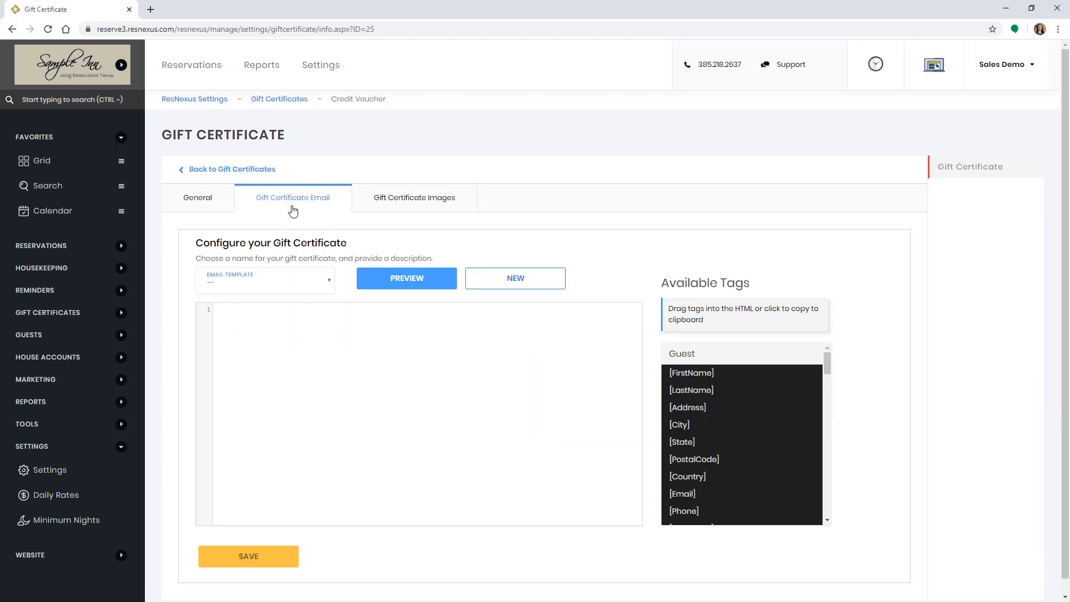
mouse_move(267, 282)
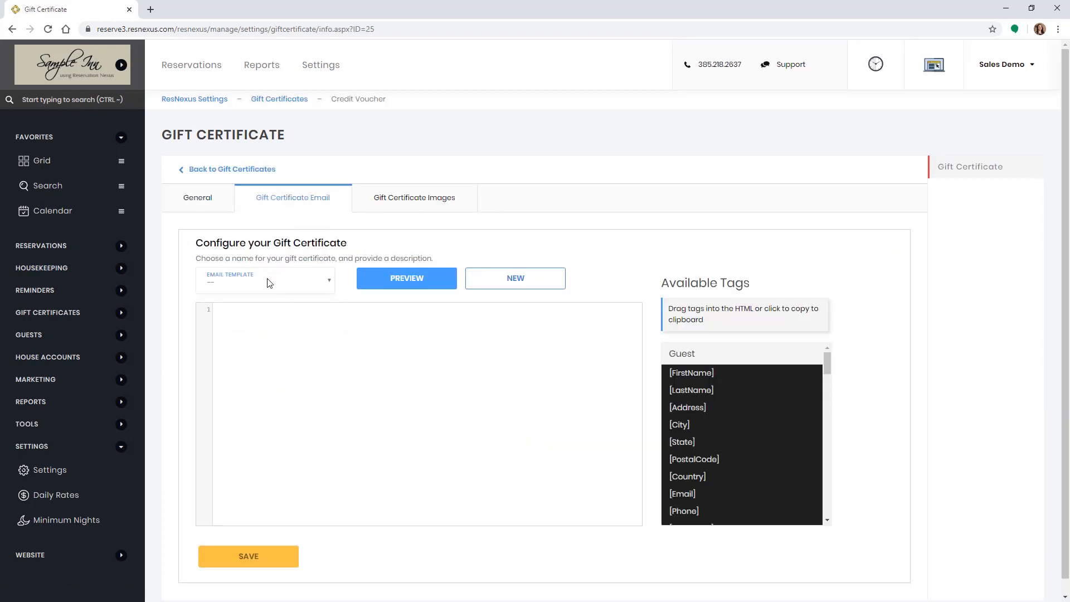
click(265, 279)
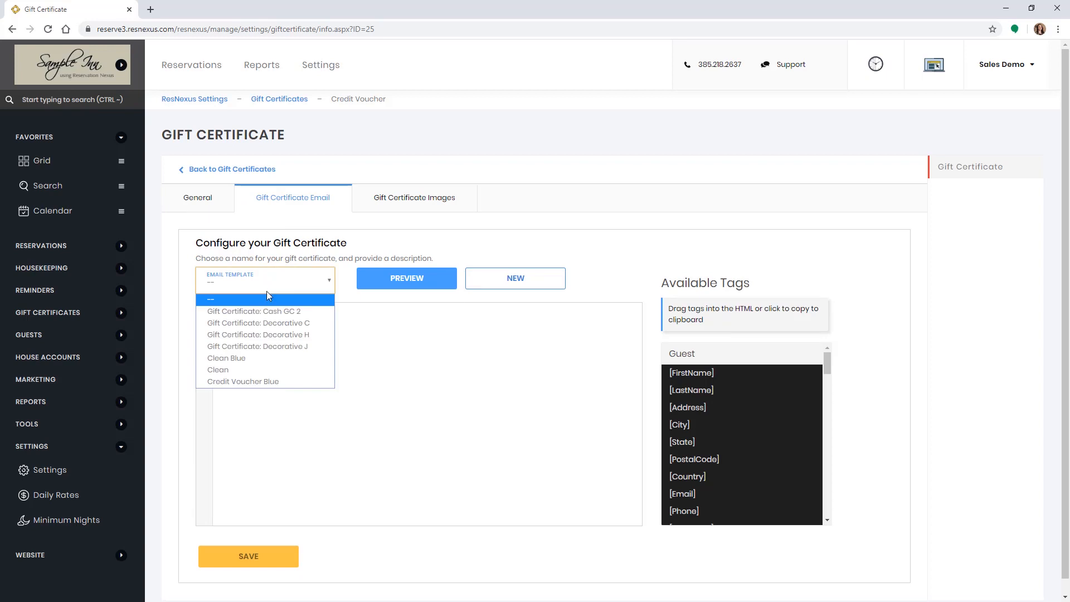
click(242, 381)
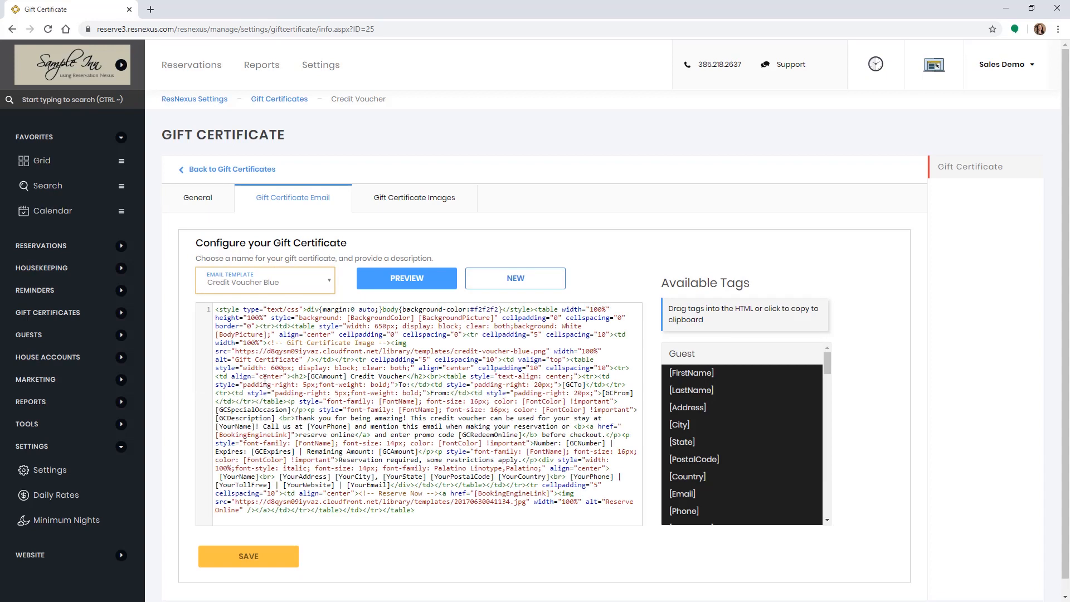
click(249, 556)
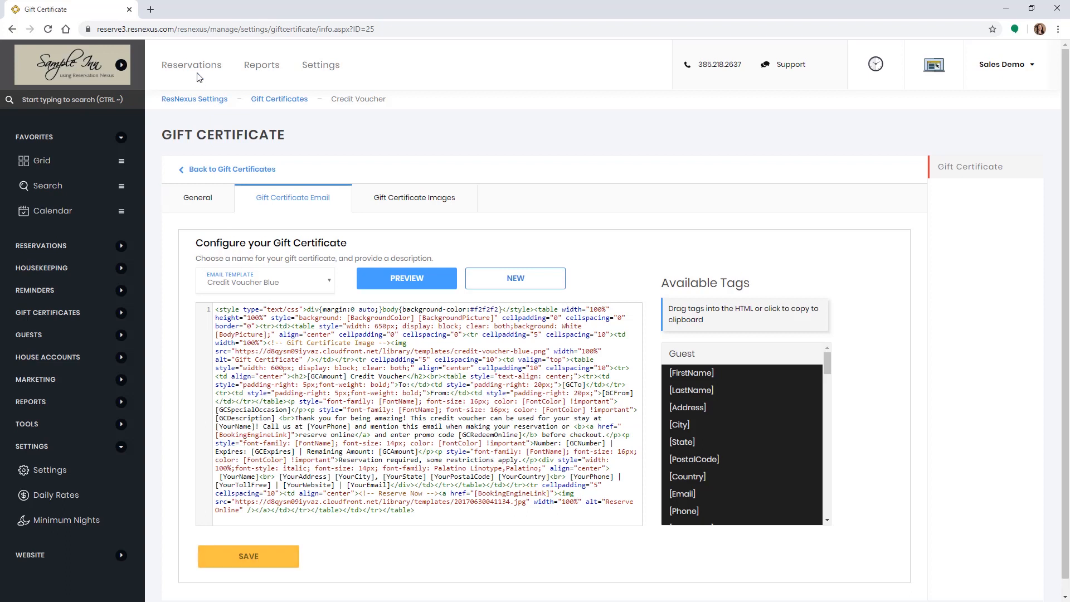
Cancel the sample reservation with initials KC, then go to its Retail items.
click(191, 65)
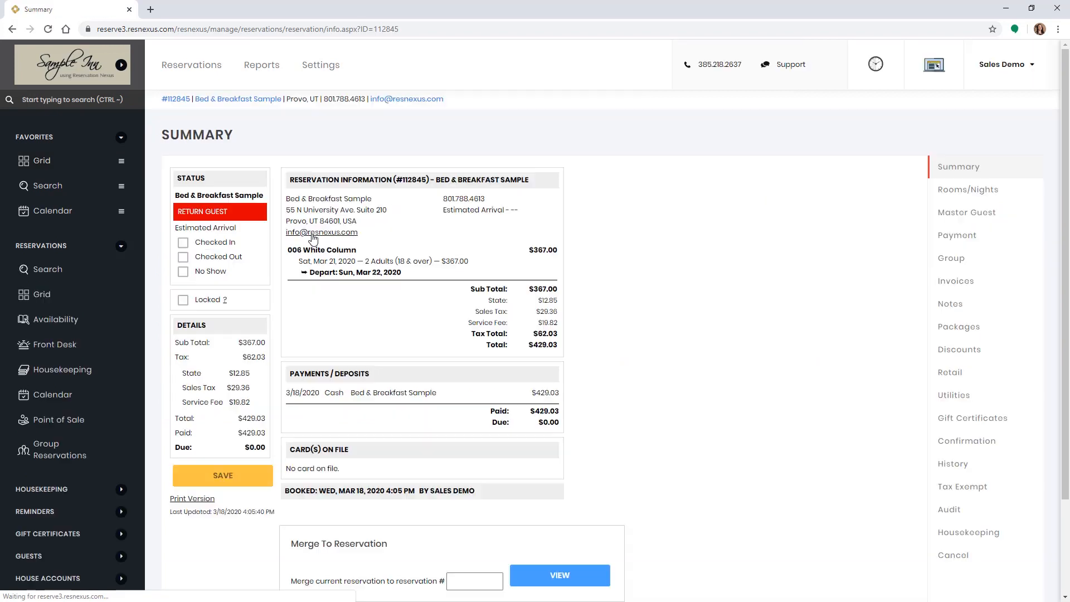
mouse_move(857, 534)
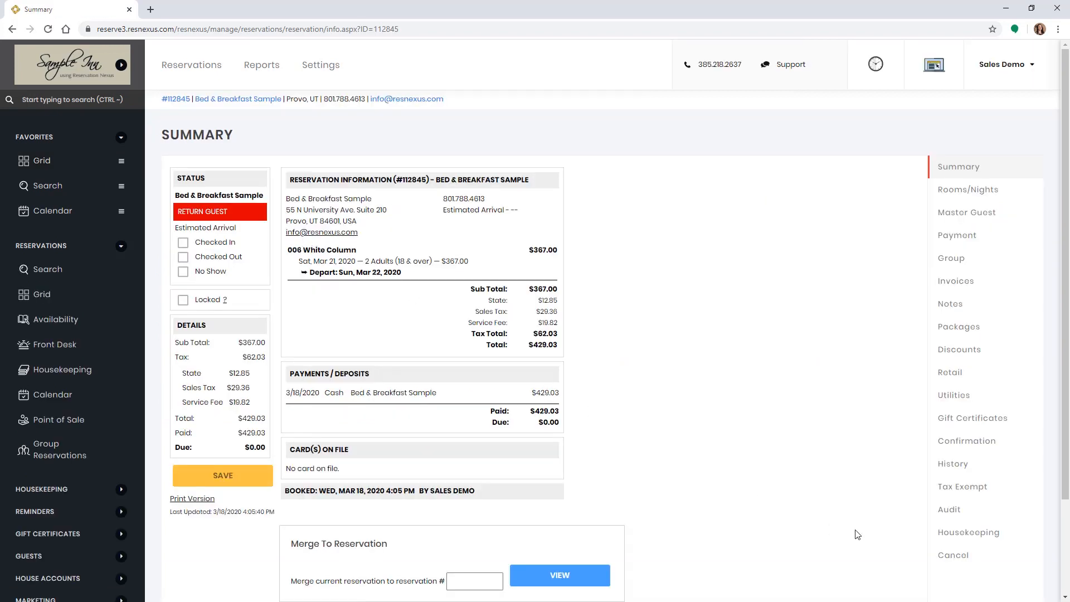
click(952, 553)
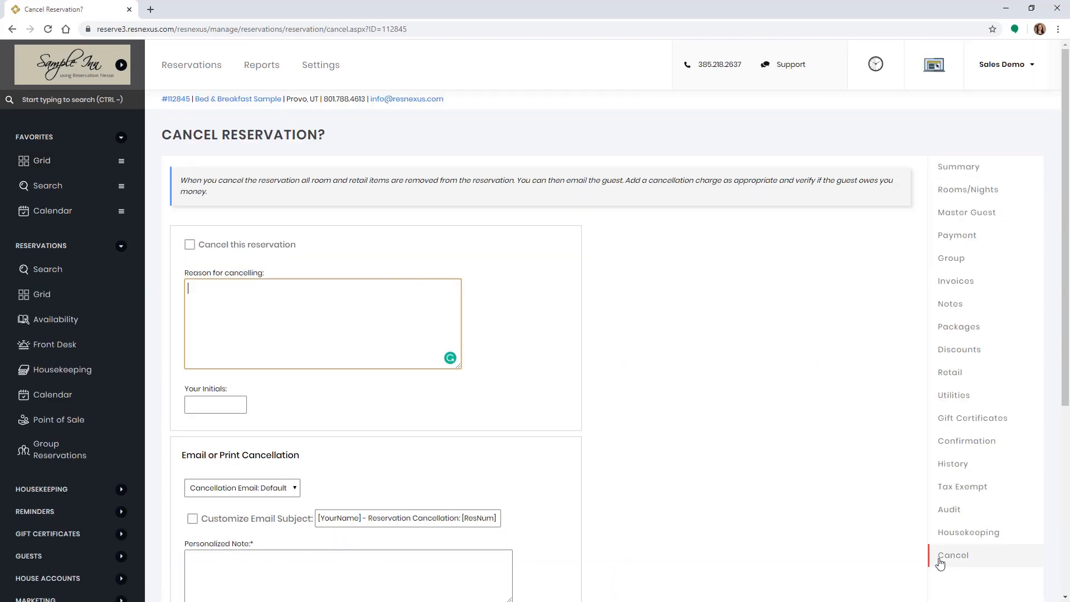
click(189, 244)
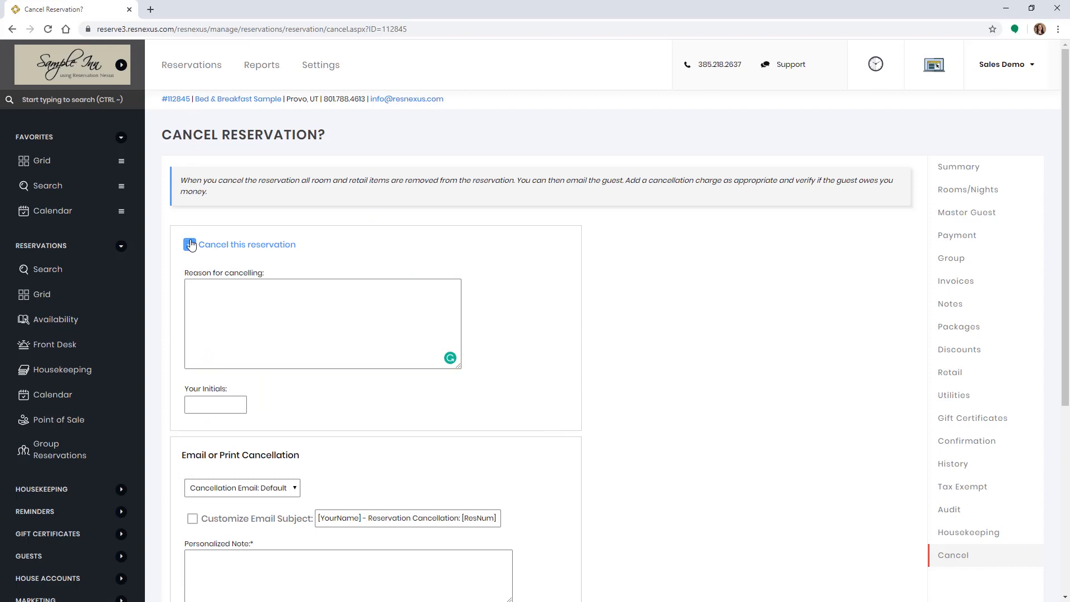
click(189, 244)
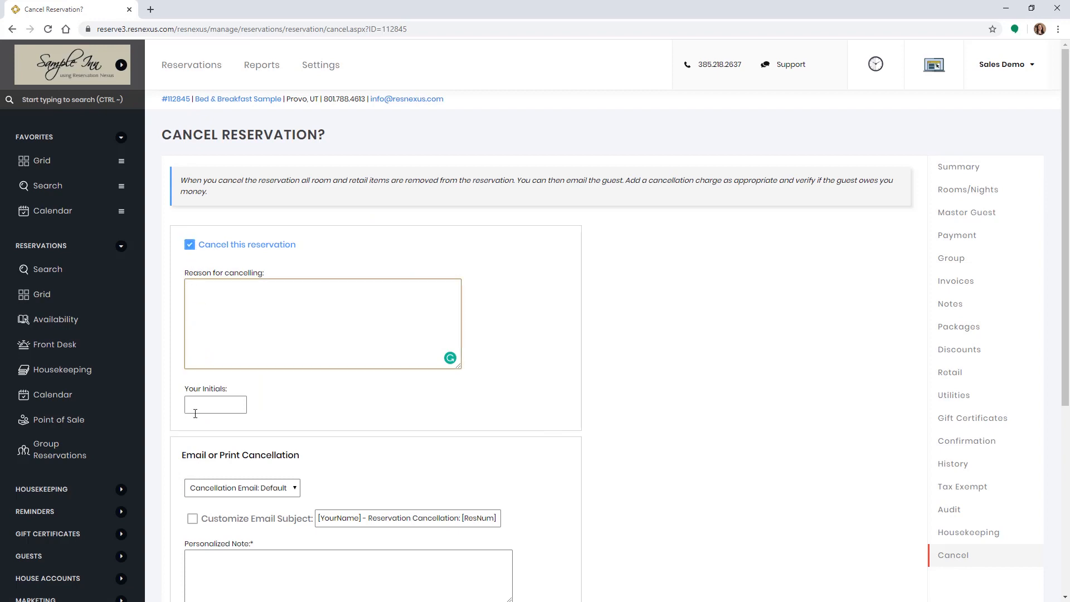
text(KC)
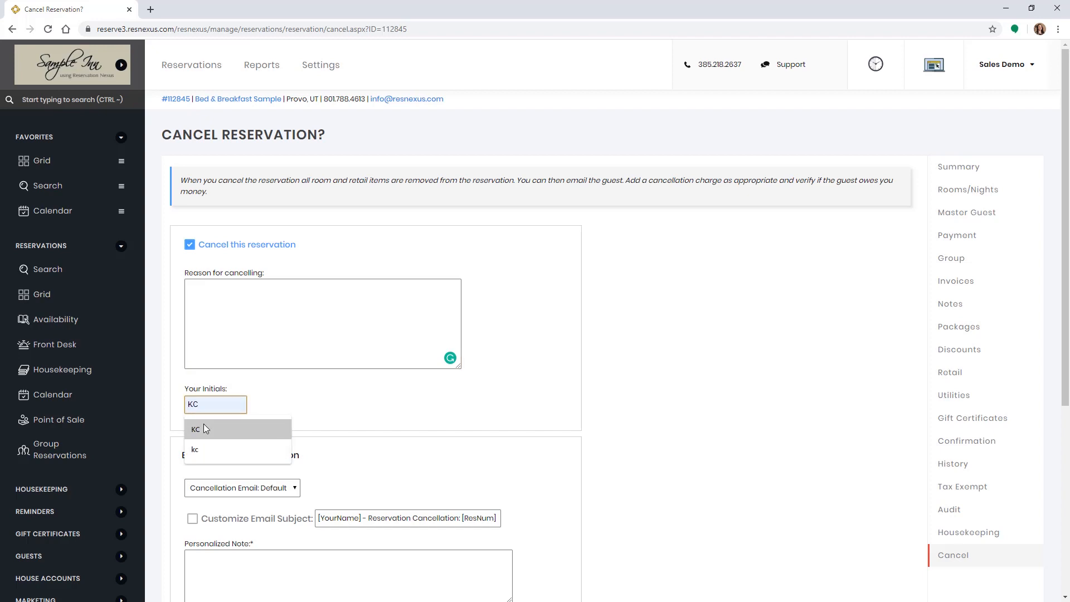
scroll(down, 3)
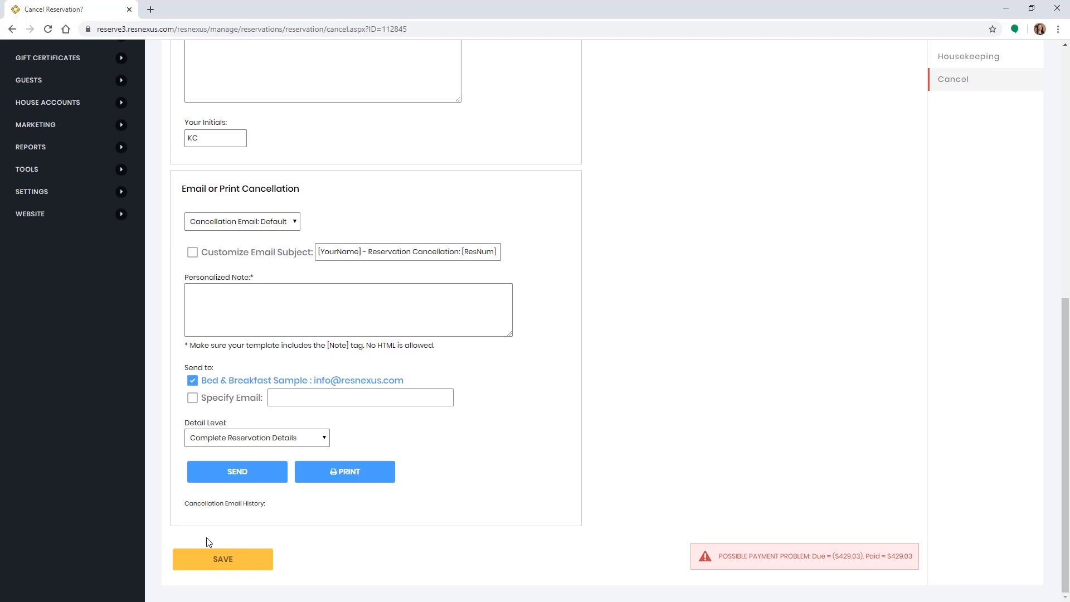
scroll(up, 3)
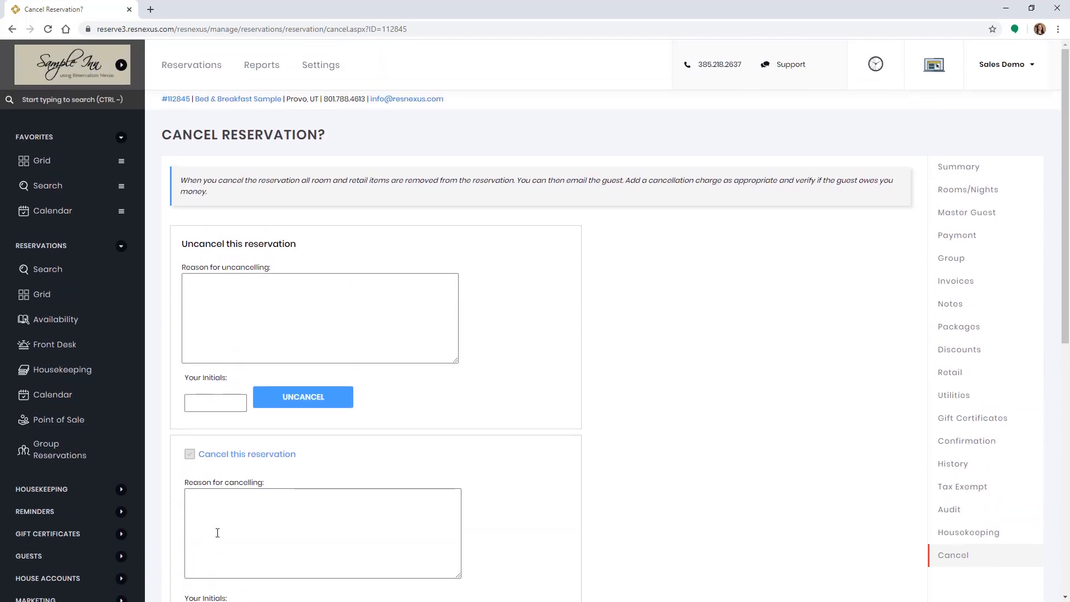
click(949, 373)
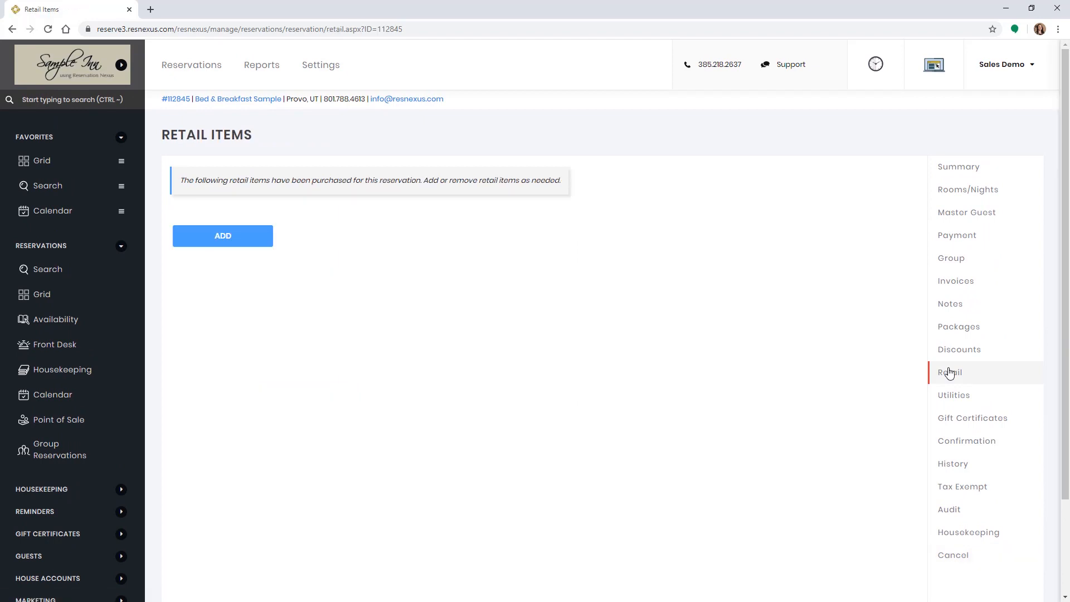
Add a retail item with Cancellation fee quantity set to 1, not yet saved.
click(223, 235)
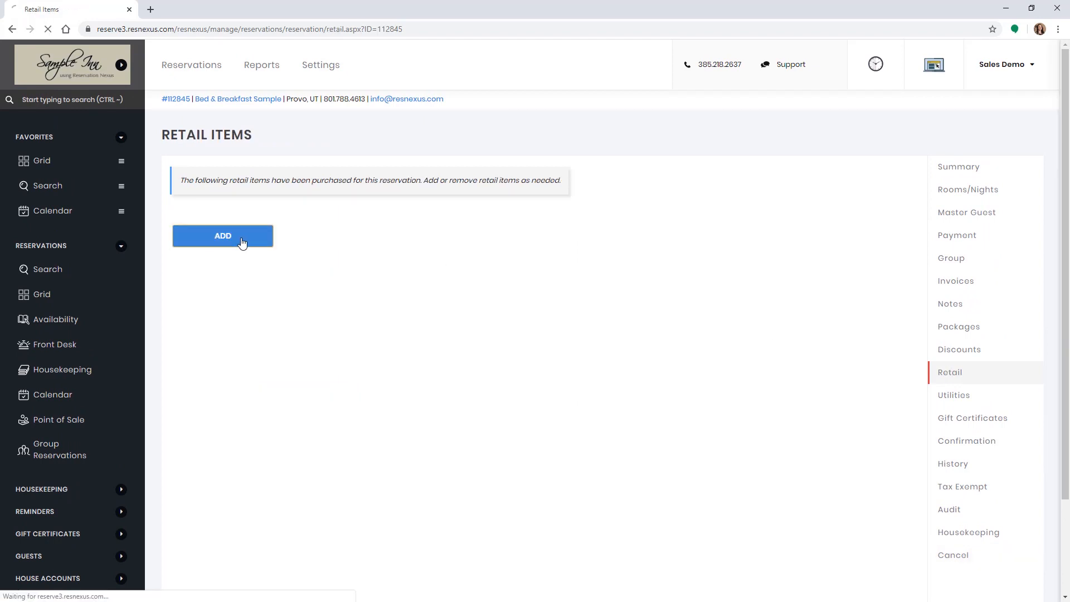
click(222, 235)
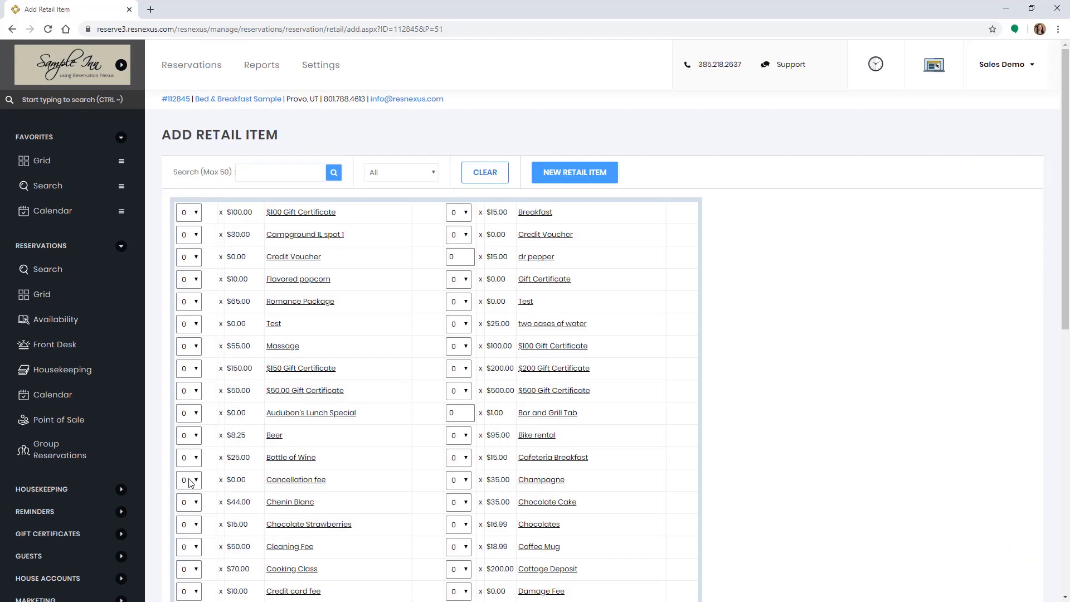
click(189, 479)
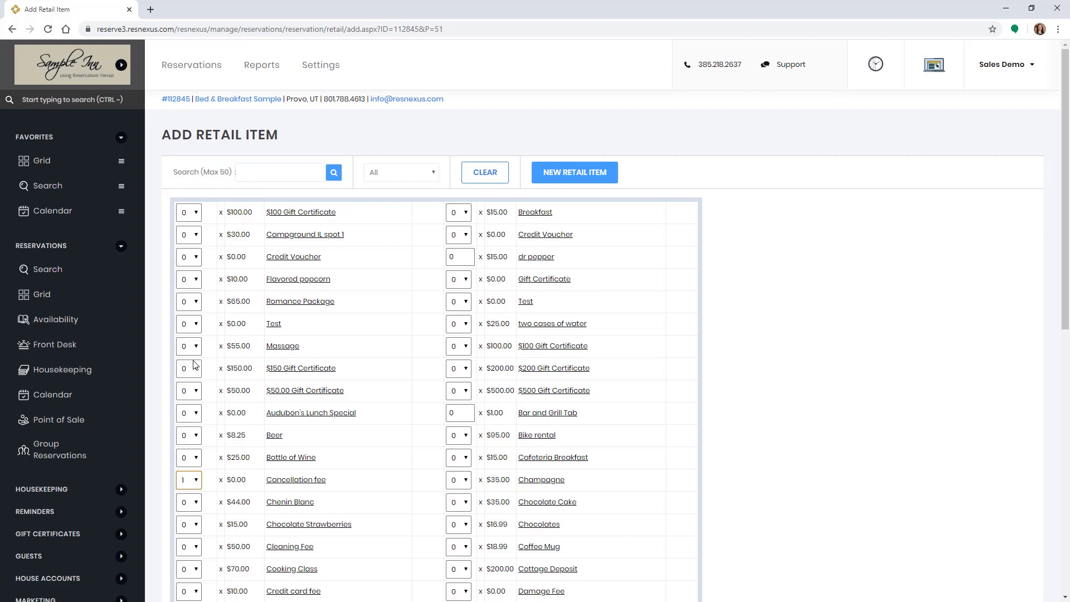
scroll(down, 3)
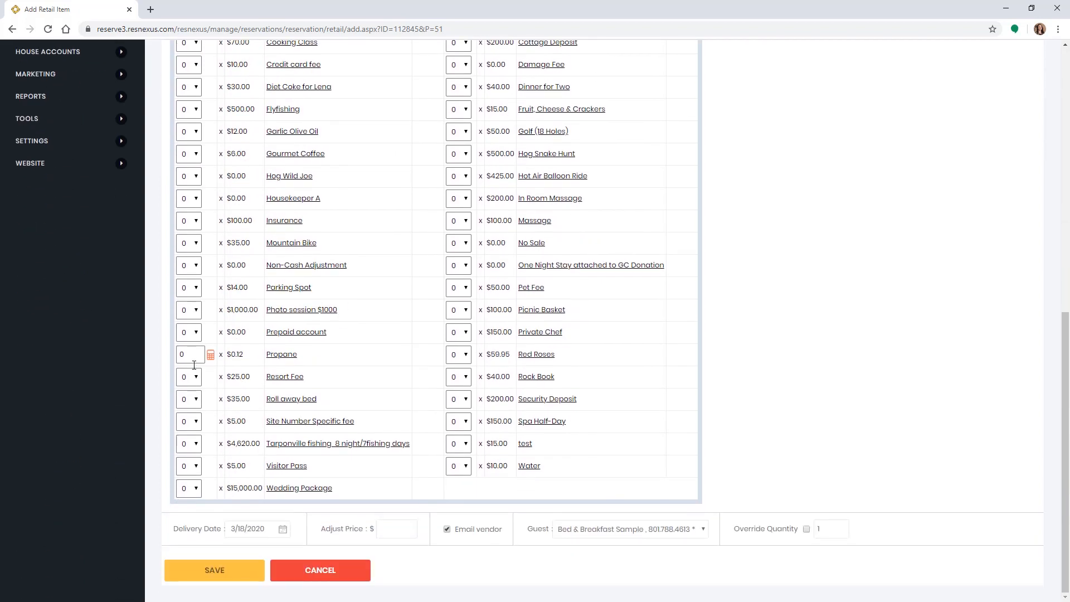
Save the Cancellation fee at an adjusted price of 100 and view Payments showing $329.03 owed.
click(396, 529)
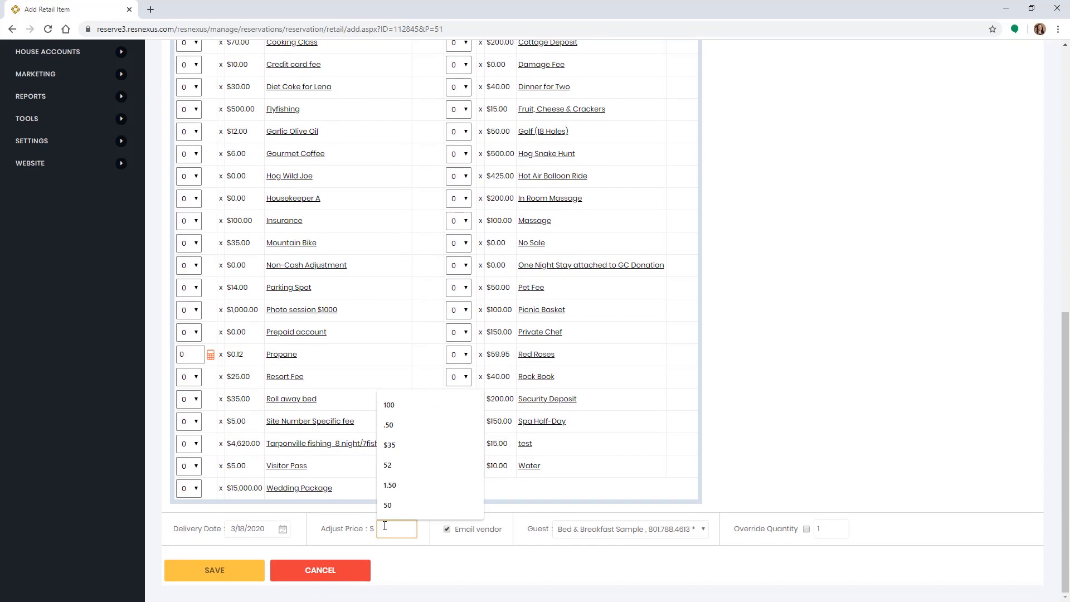
click(389, 404)
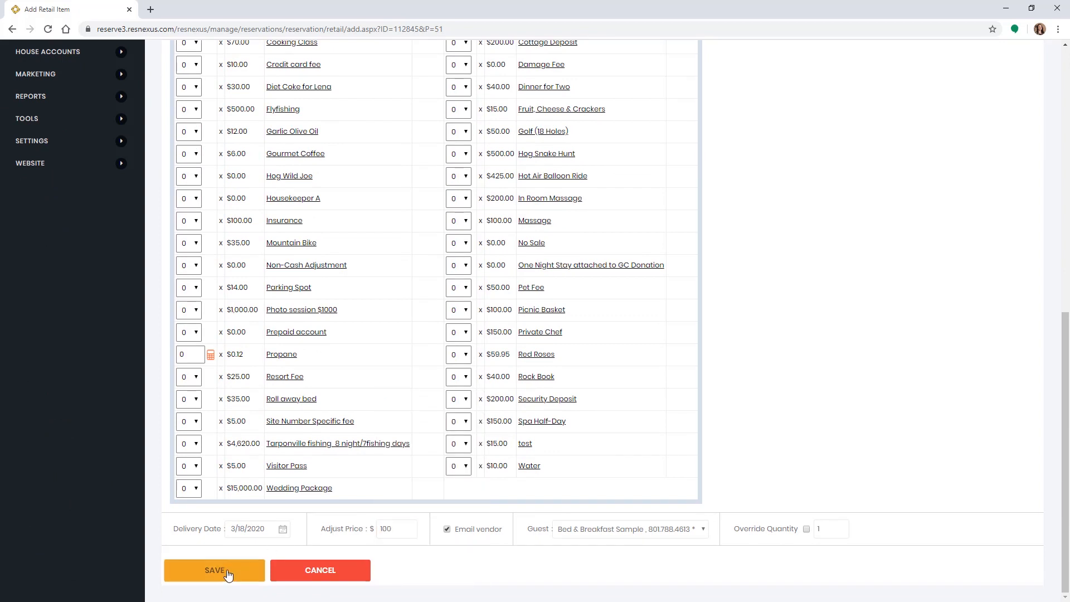
click(214, 570)
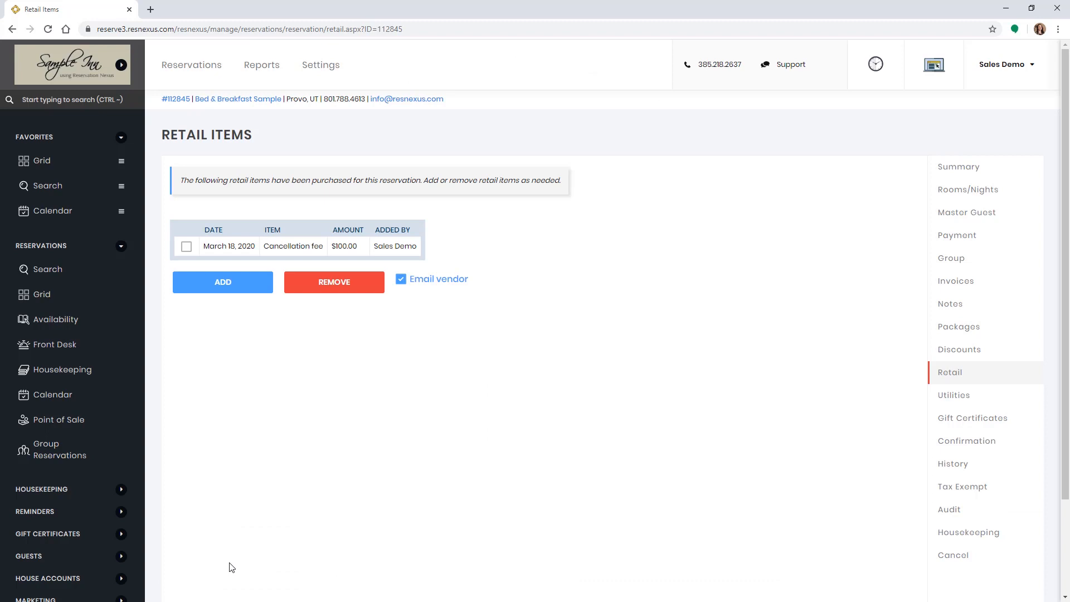
mouse_move(920, 255)
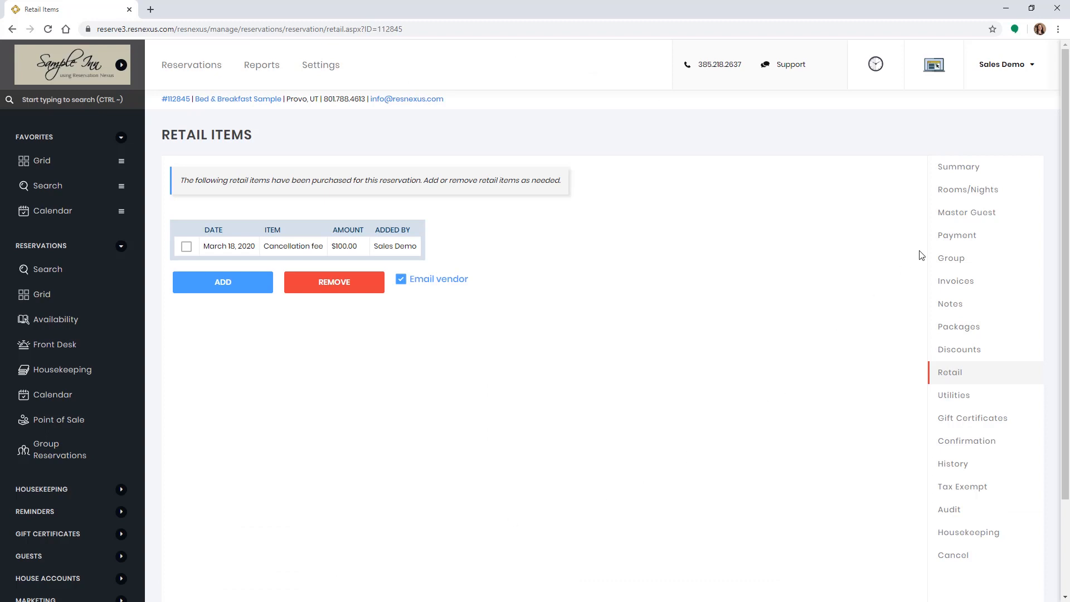
click(958, 235)
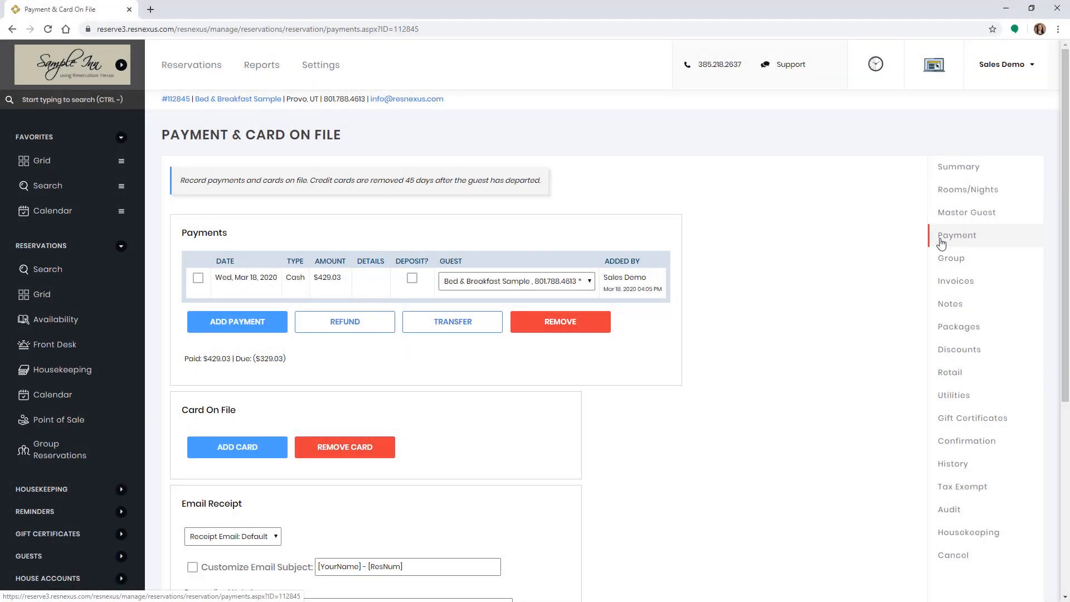
Start a blank gift certificate from the reservation's Gift Certificates page.
click(972, 418)
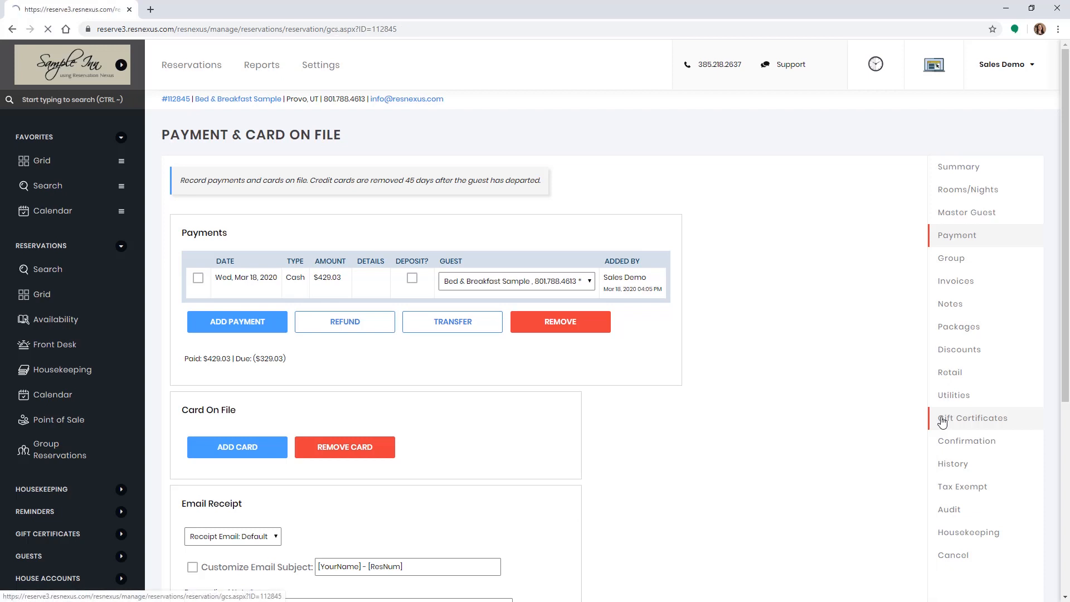
click(973, 418)
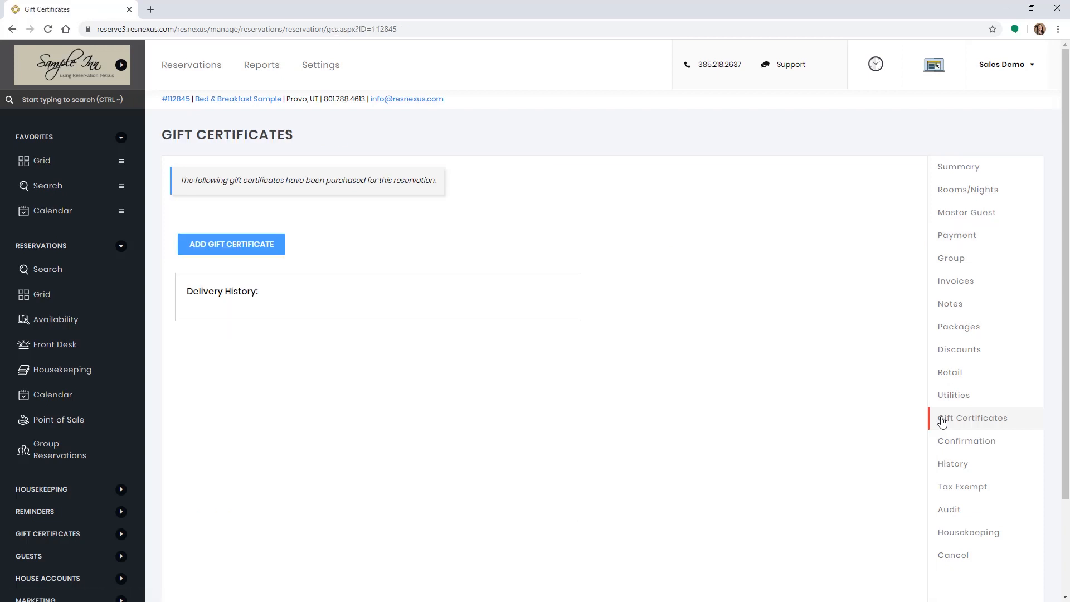
click(230, 244)
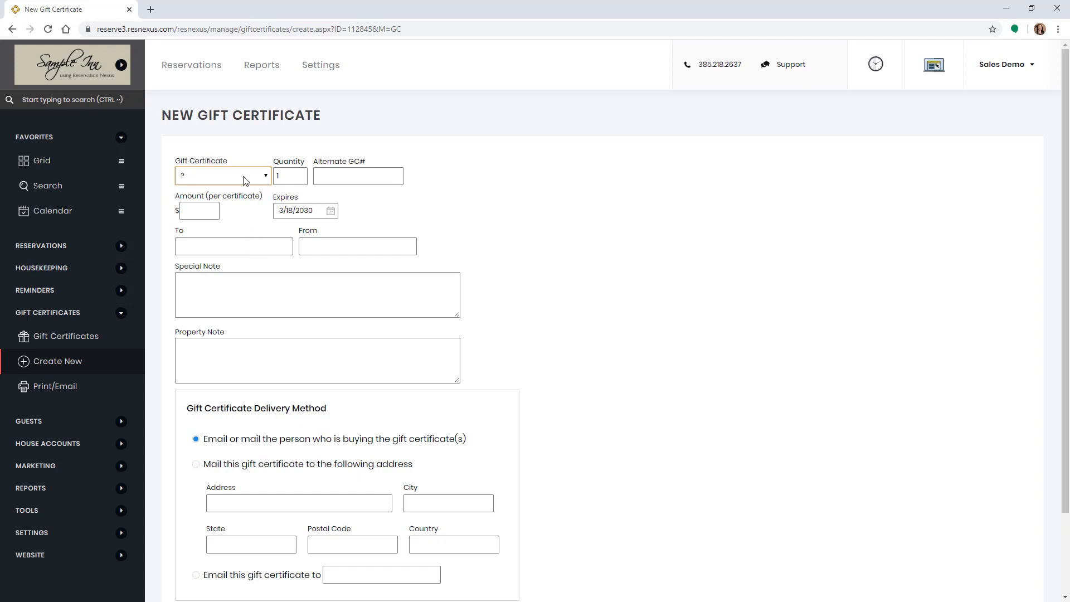
Create a $329.03 Credit Voucher to Bed and Breakfast Sample from Mayfield Bed and Breakfast; Summary shows $0.00 due.
click(222, 175)
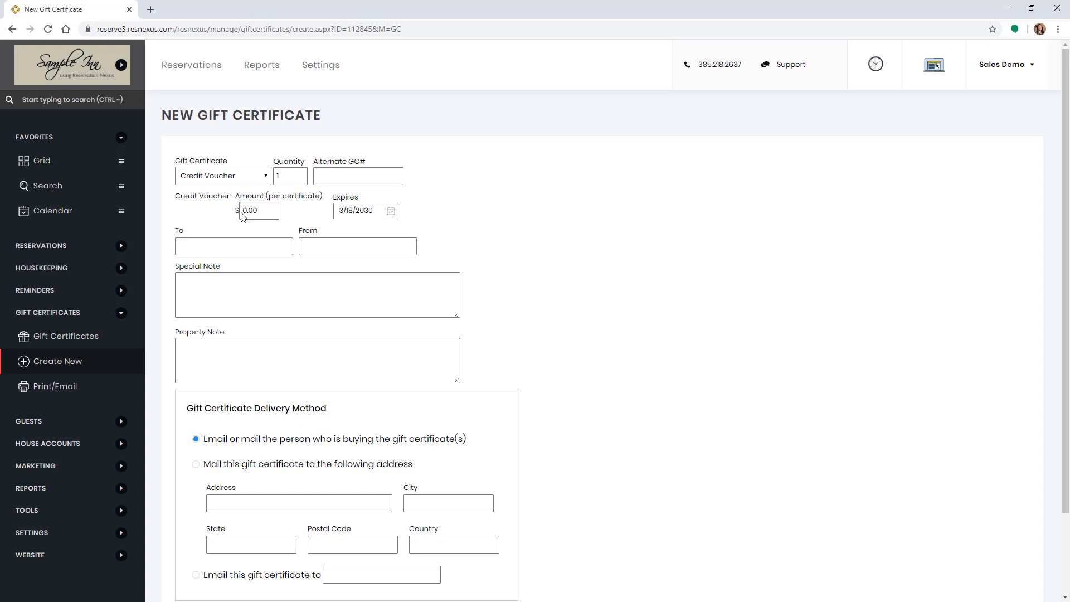
text(329.03)
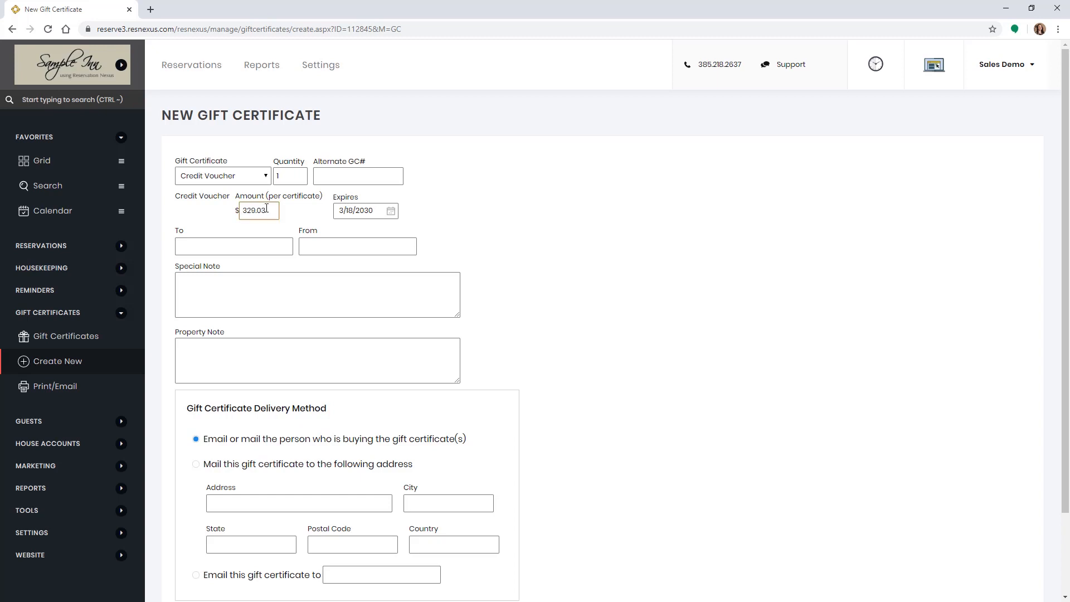
mouse_move(262, 266)
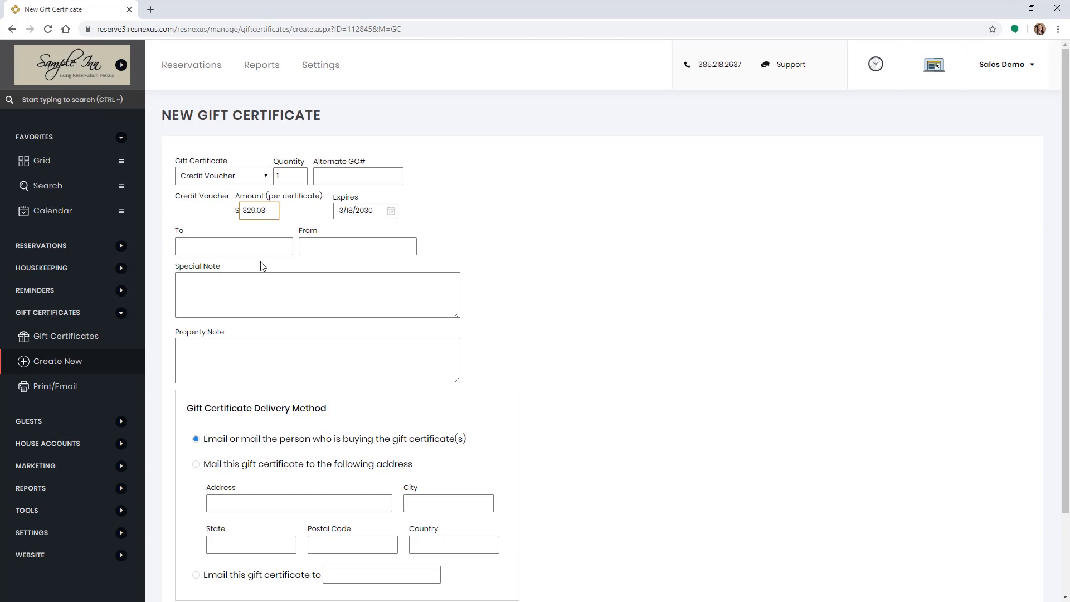
text(Bed and Breakfast Sample)
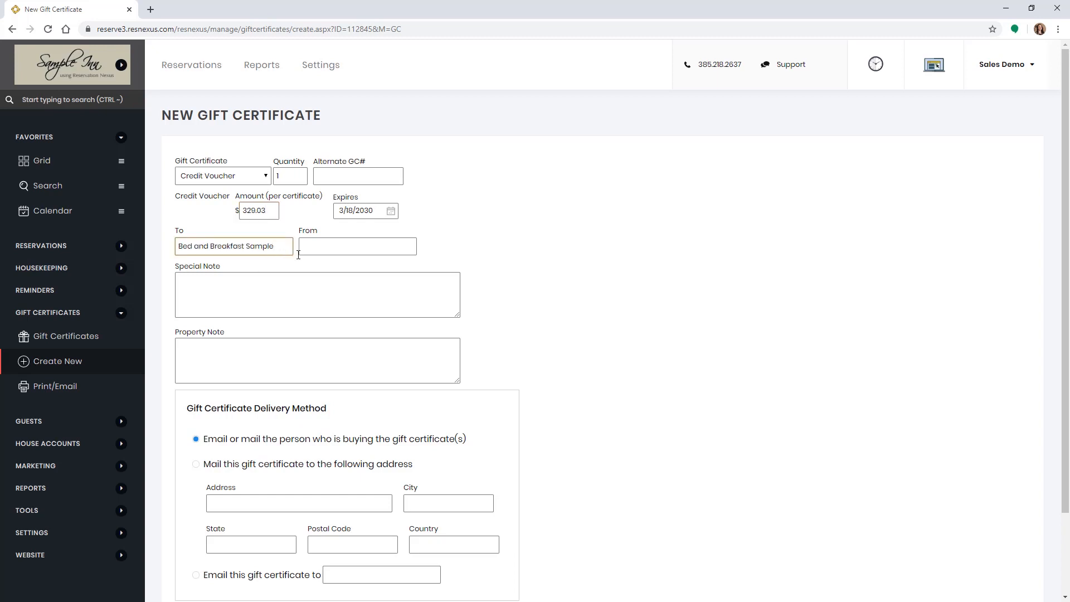
text(Mayfield Bed and Breakfast)
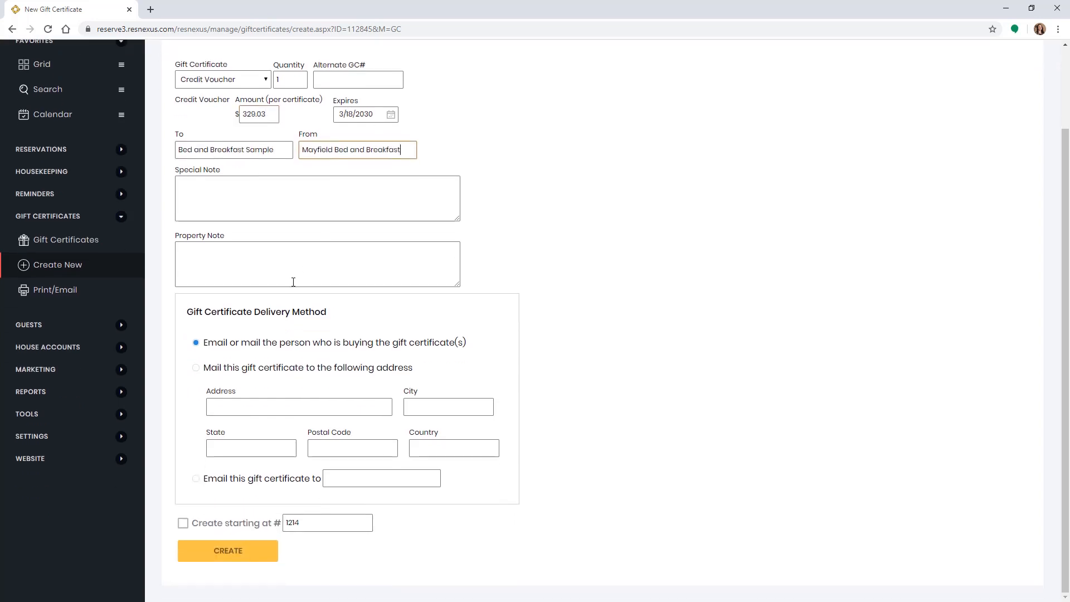
click(227, 551)
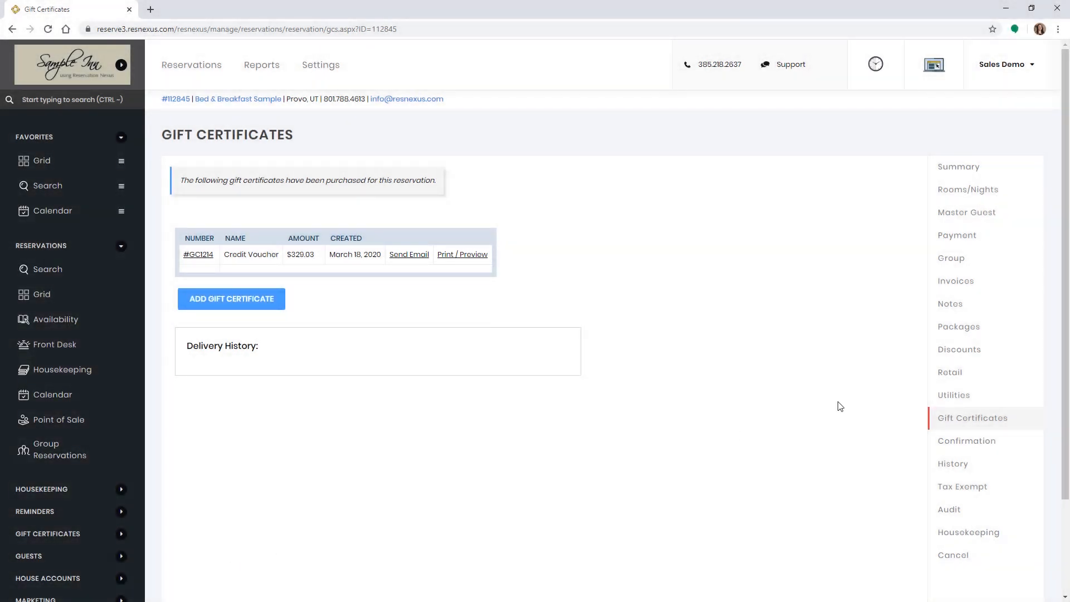
click(959, 166)
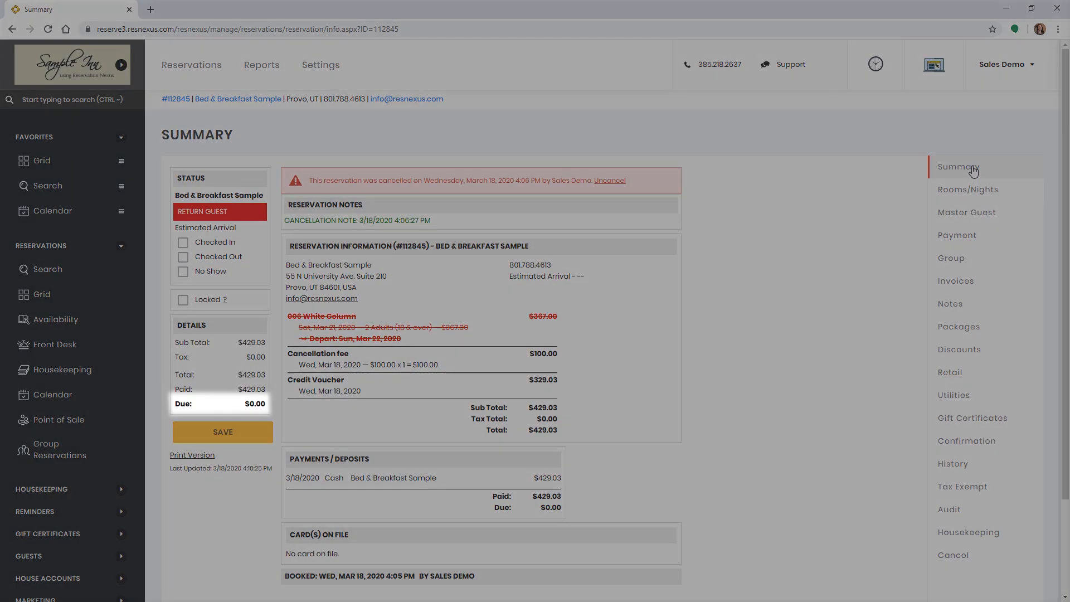